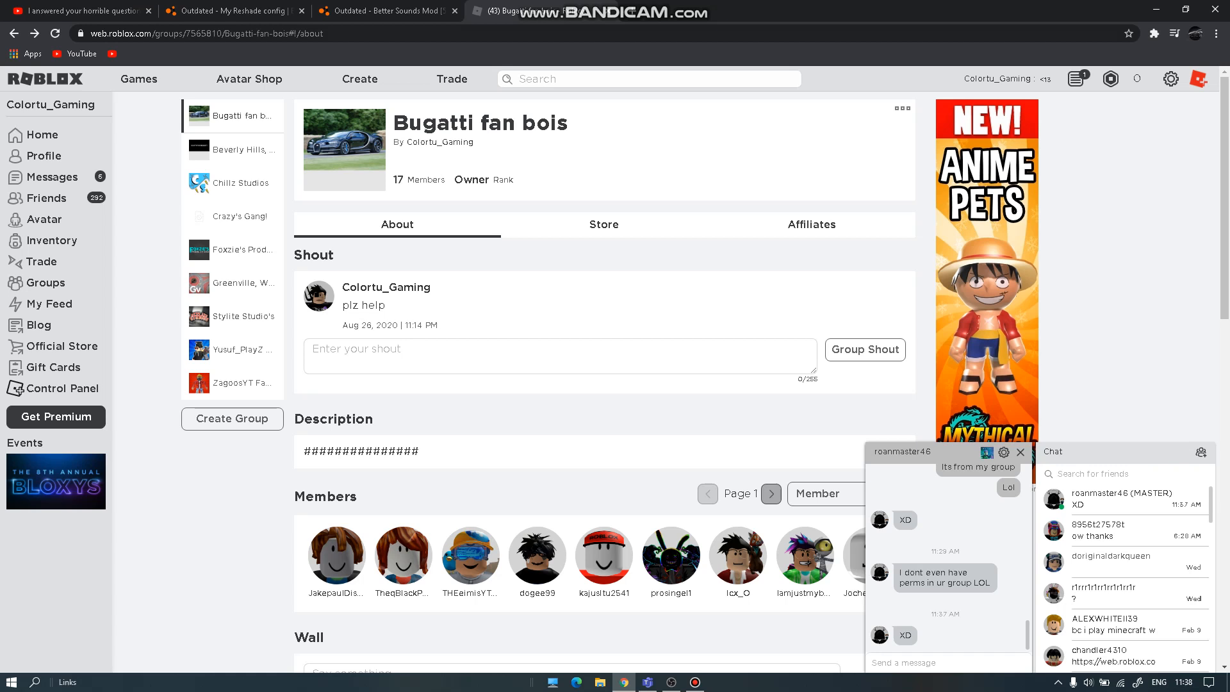
# Step: Show the management options menu for the Bugatti fan bois group
pyautogui.click(901, 108)
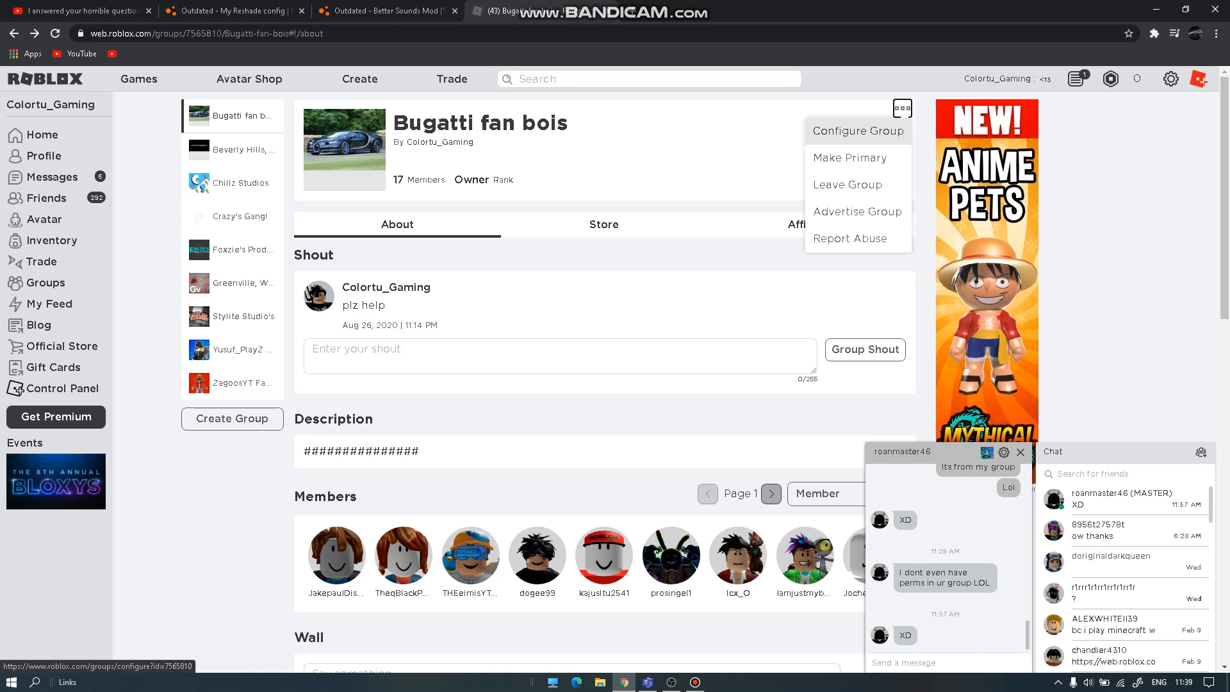
# Step: Show the group's Revenue summary with 224 pending Robux in Configure Group
pyautogui.click(857, 131)
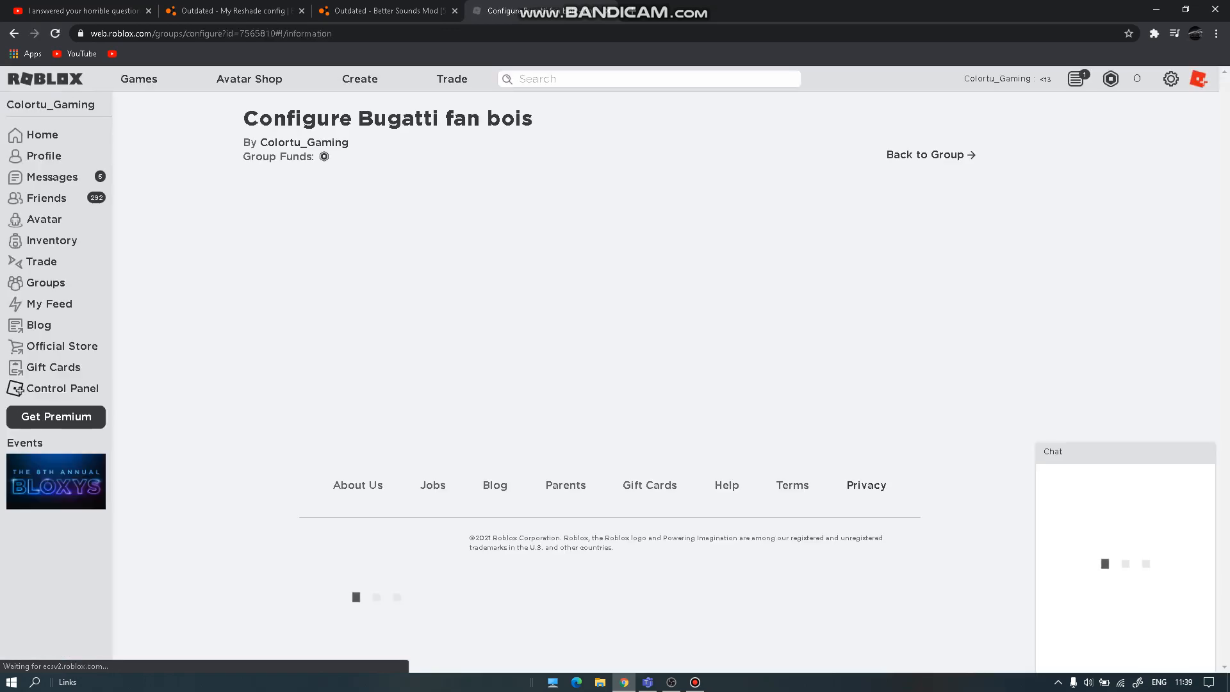
pyautogui.click(266, 257)
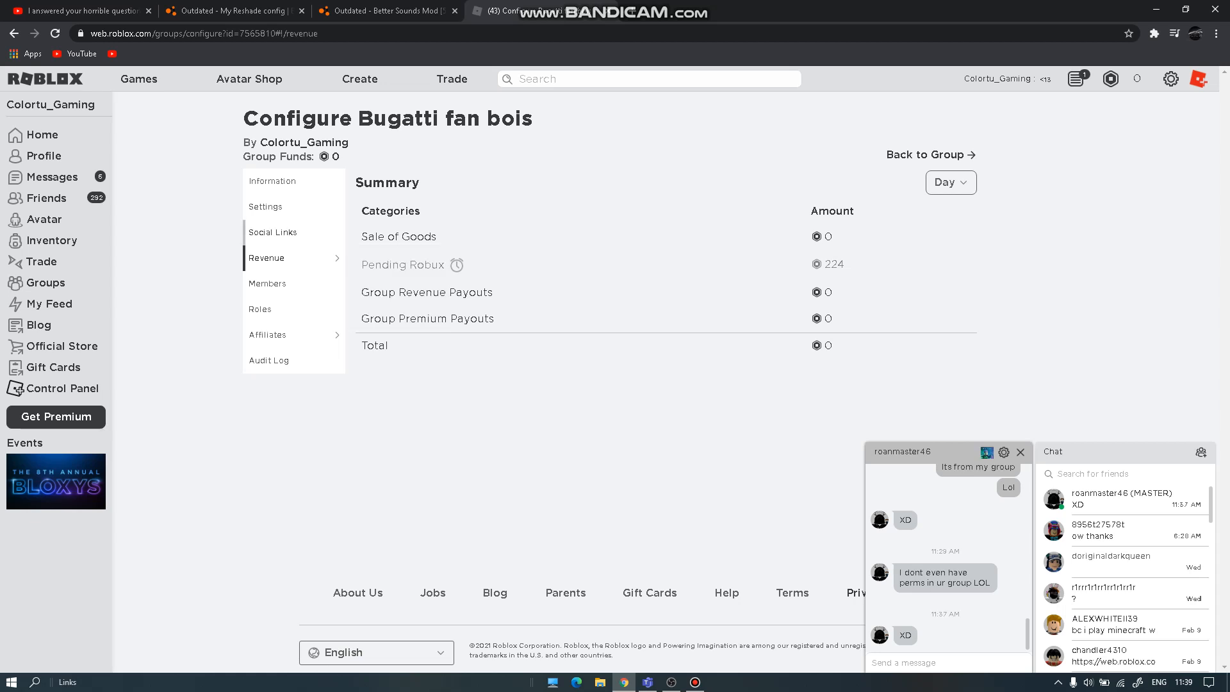
pyautogui.click(265, 207)
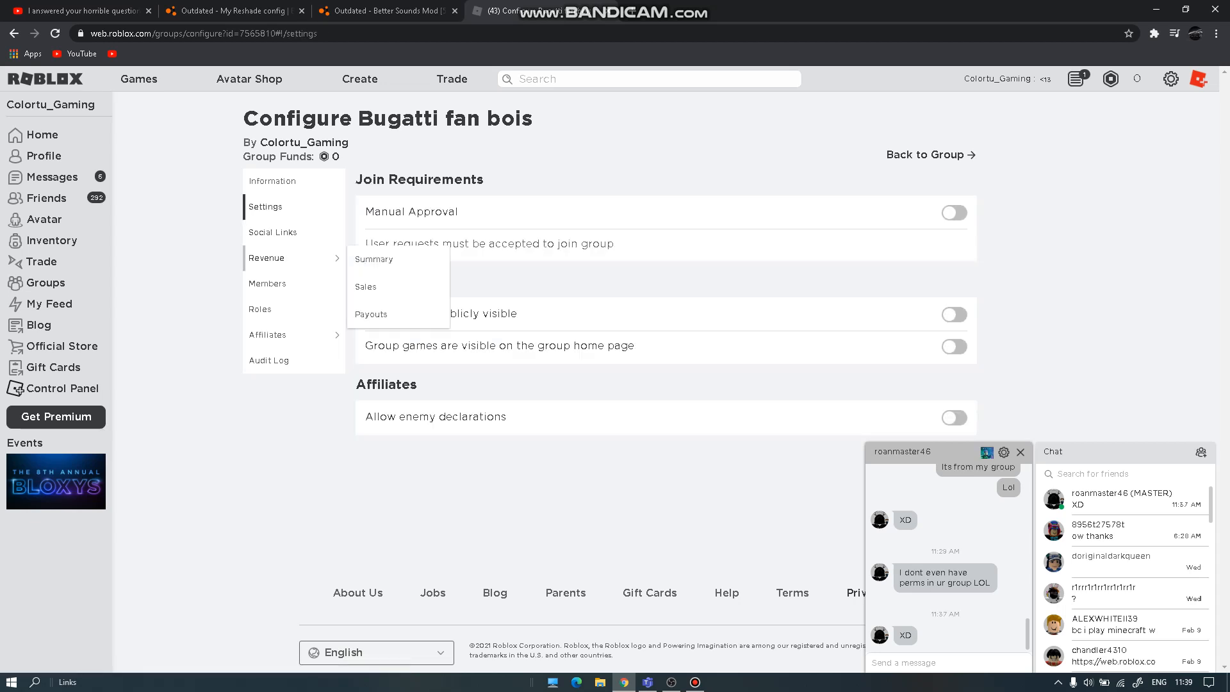
pyautogui.click(374, 258)
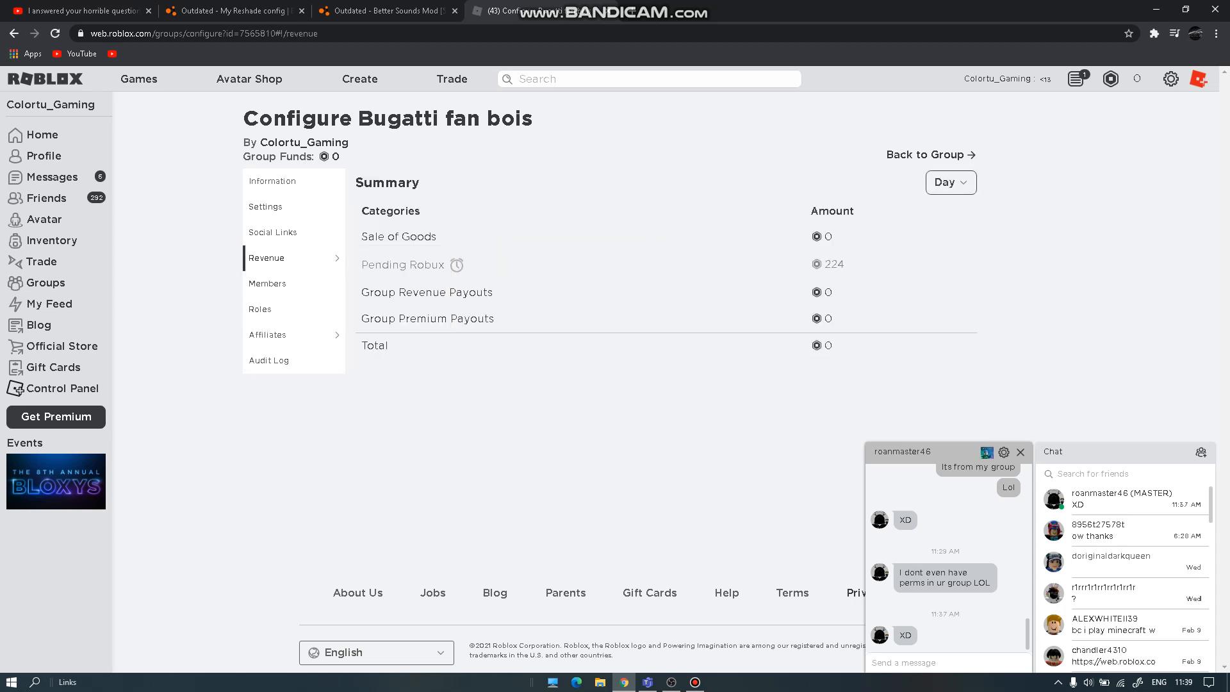
pyautogui.click(949, 182)
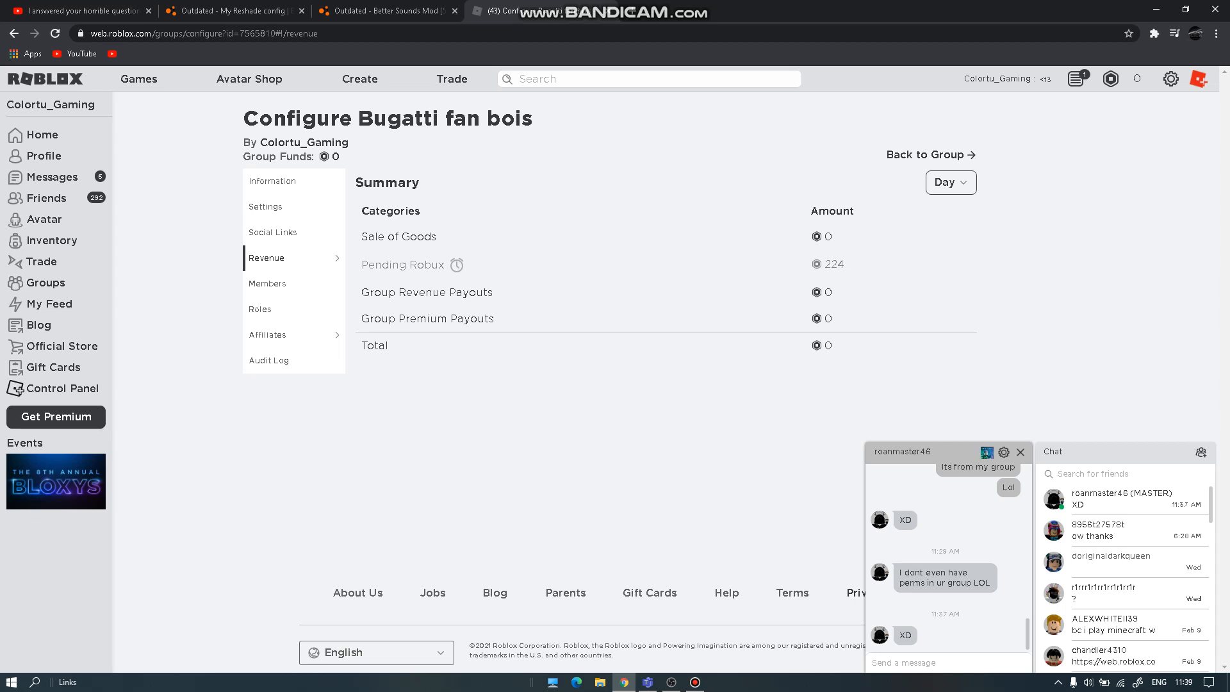
pyautogui.moveTo(693, 681)
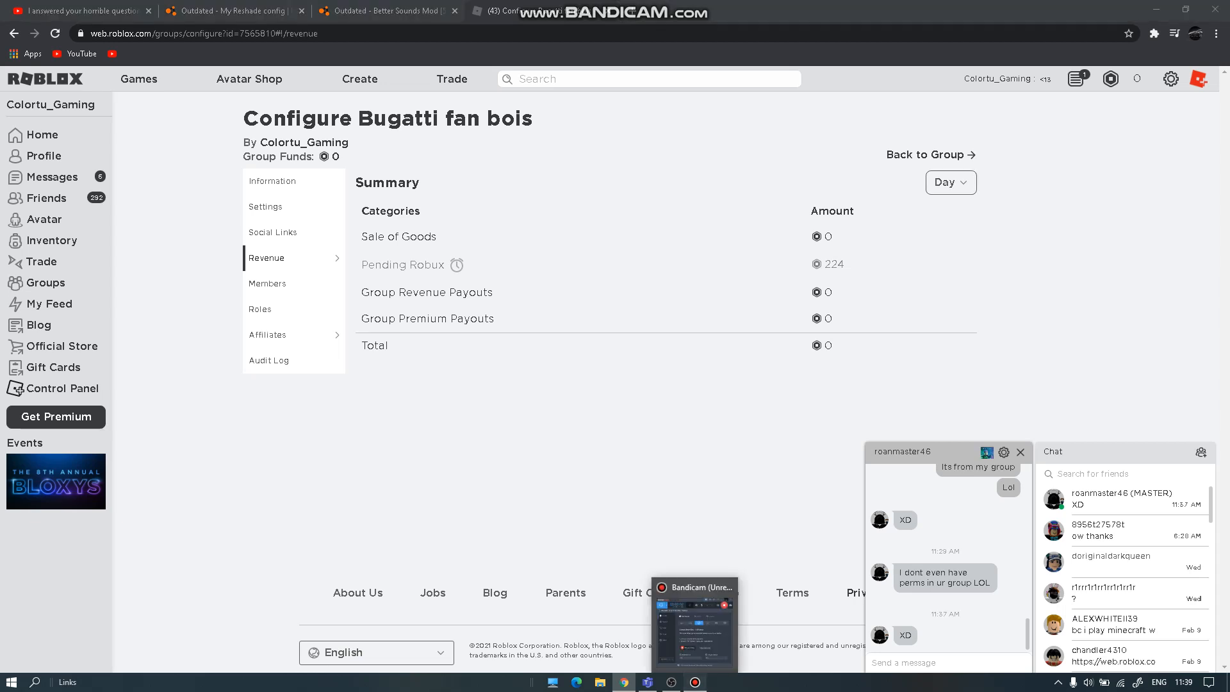
pyautogui.click(693, 620)
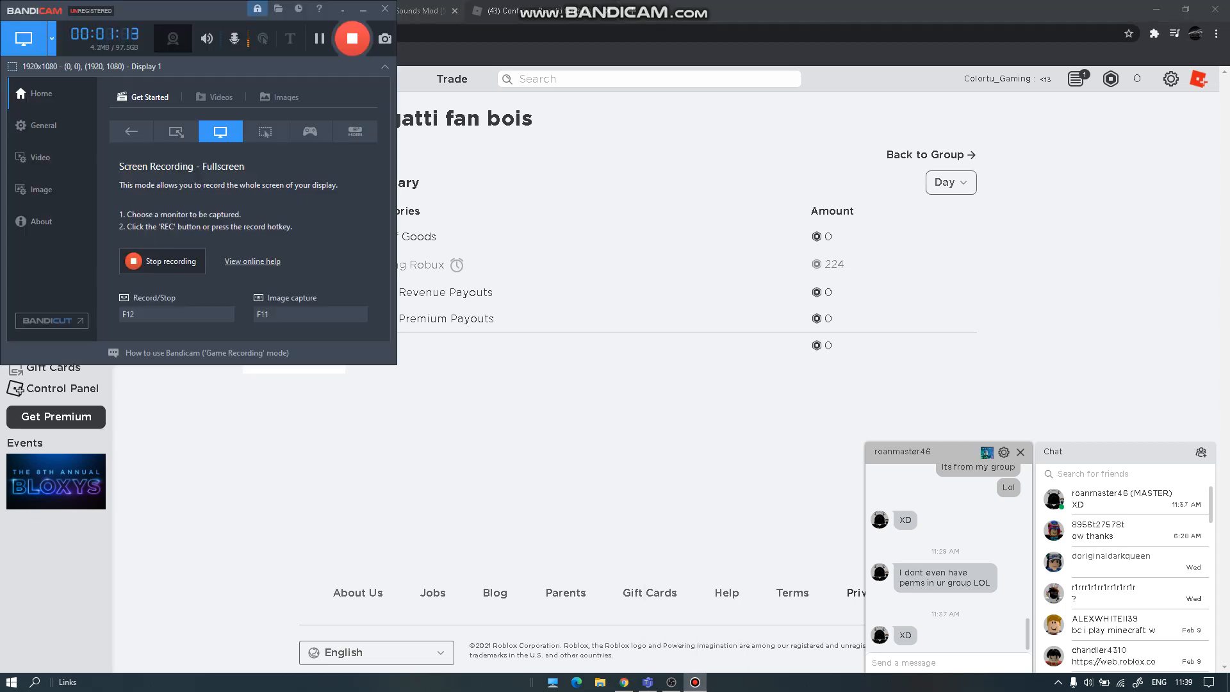